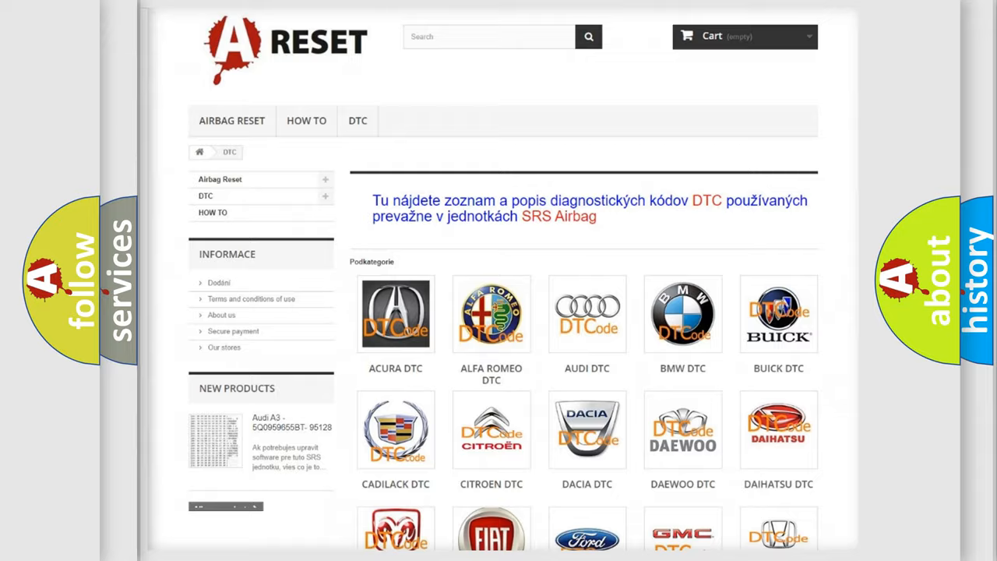
- Open the Lincoln tile from the DTC brand grid and browse its trouble code subcategories
scroll(down, 3)
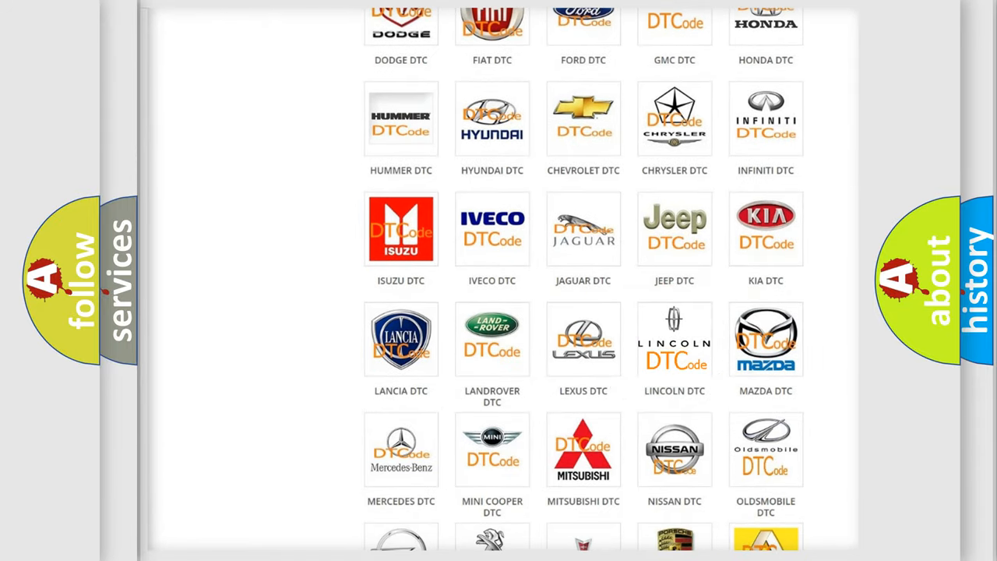
click(675, 339)
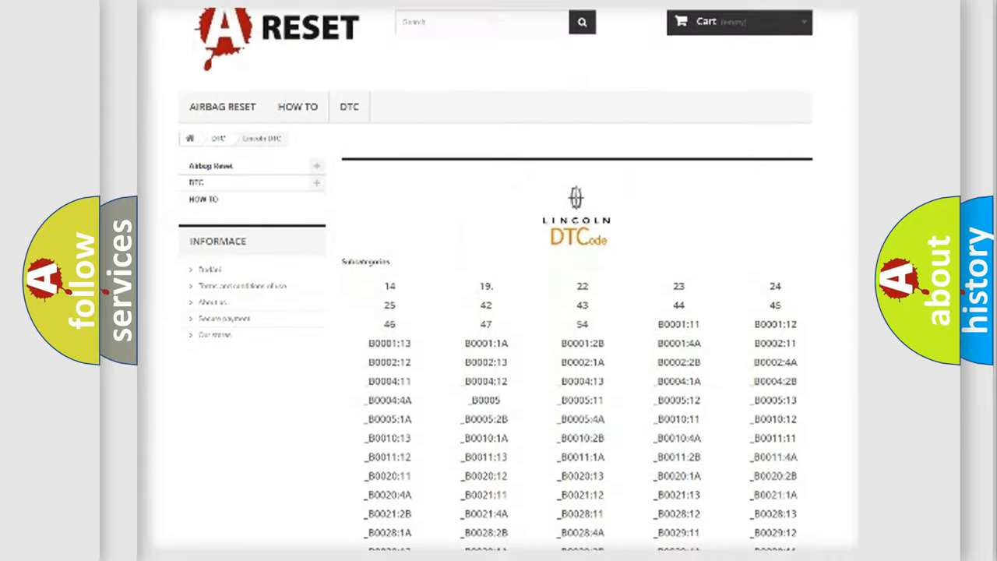
scroll(down, 3)
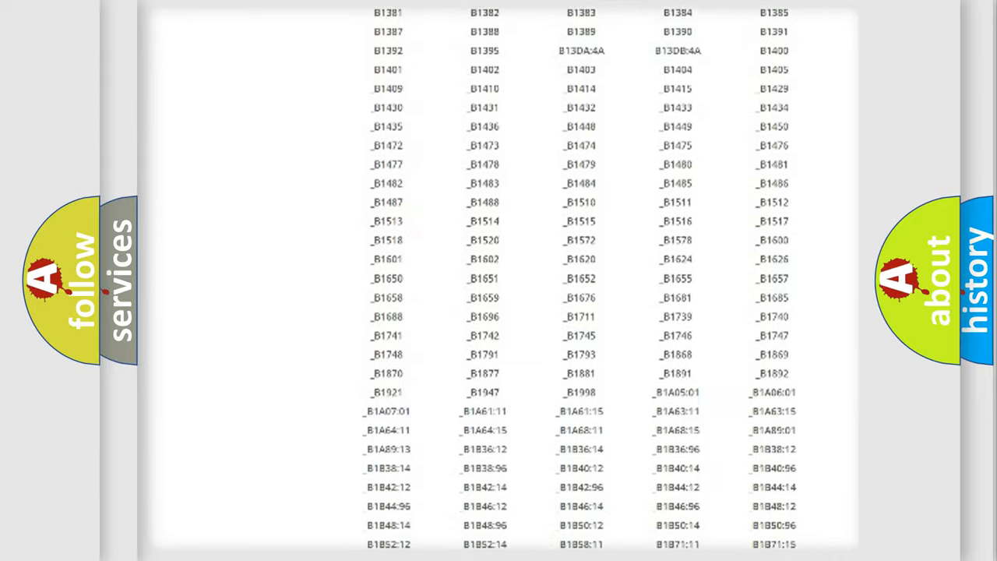
scroll(up, 3)
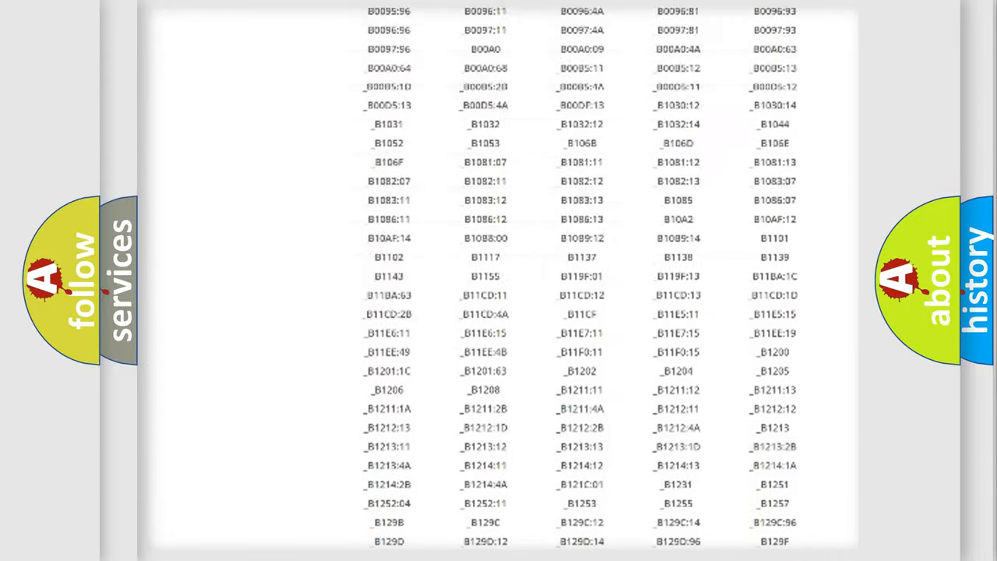
scroll(up, 3)
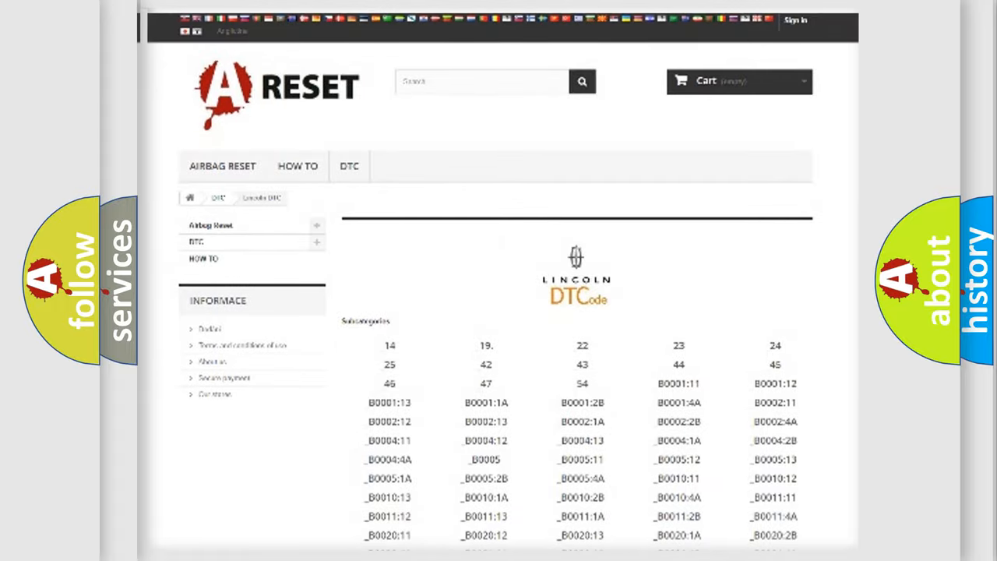